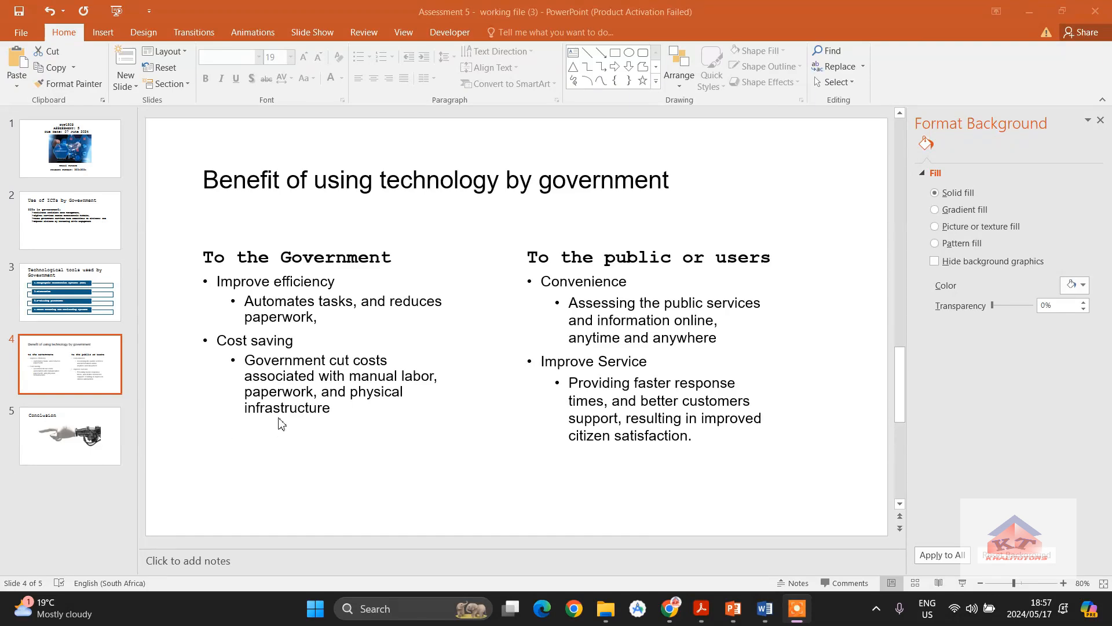
pyautogui.moveTo(521, 352)
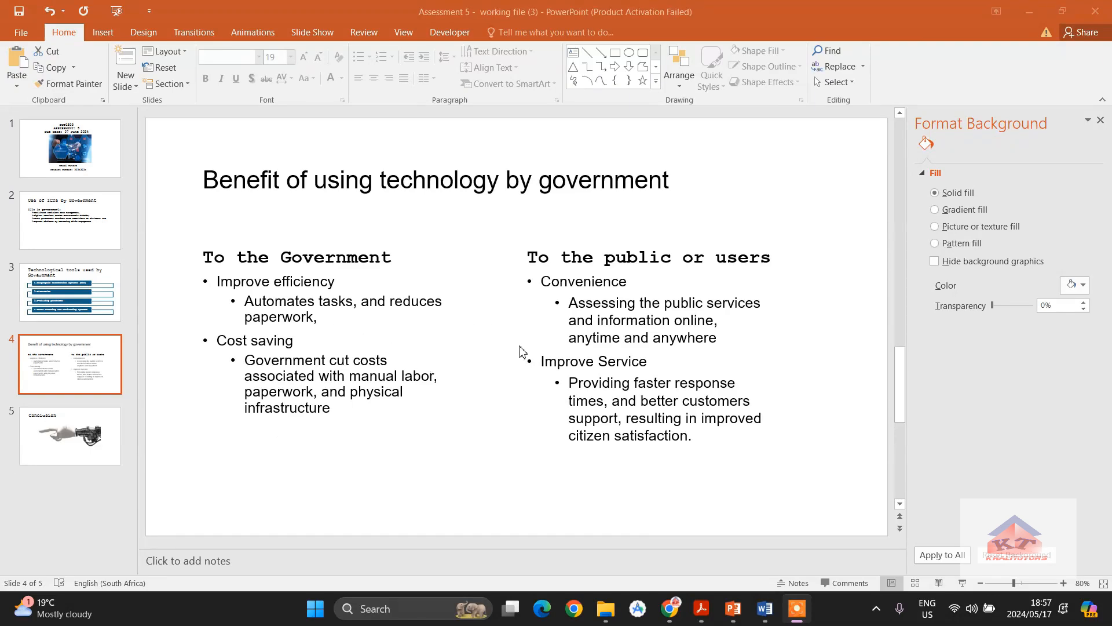
# - Select the step 8 sentence beginning 'Technology enhances efficiency' in the Word instructions
pyautogui.click(765, 609)
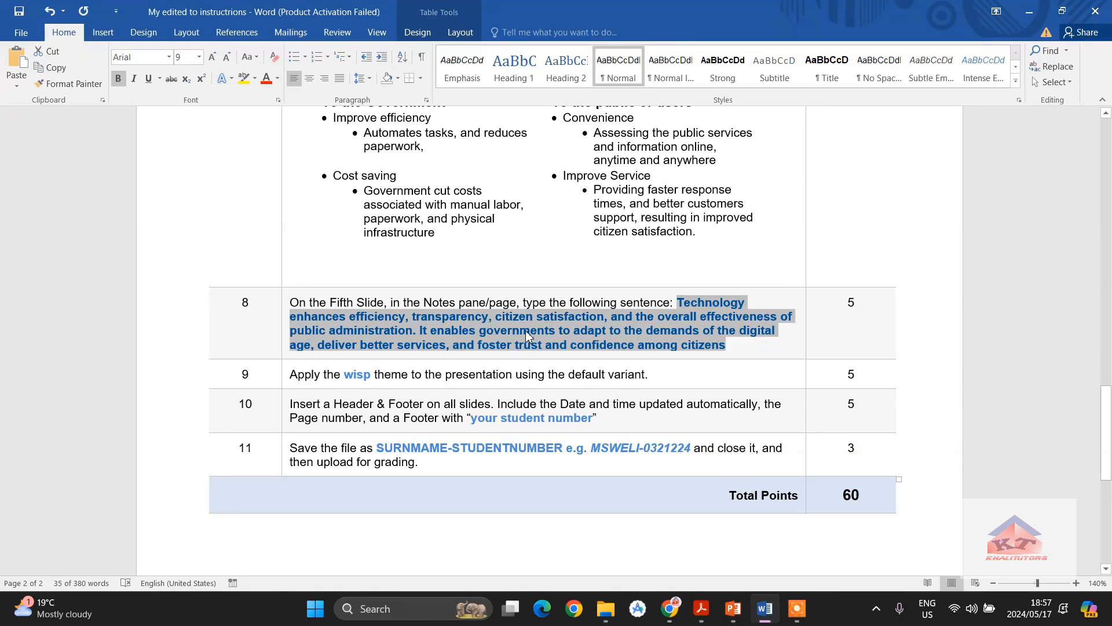
pyautogui.moveTo(373, 328)
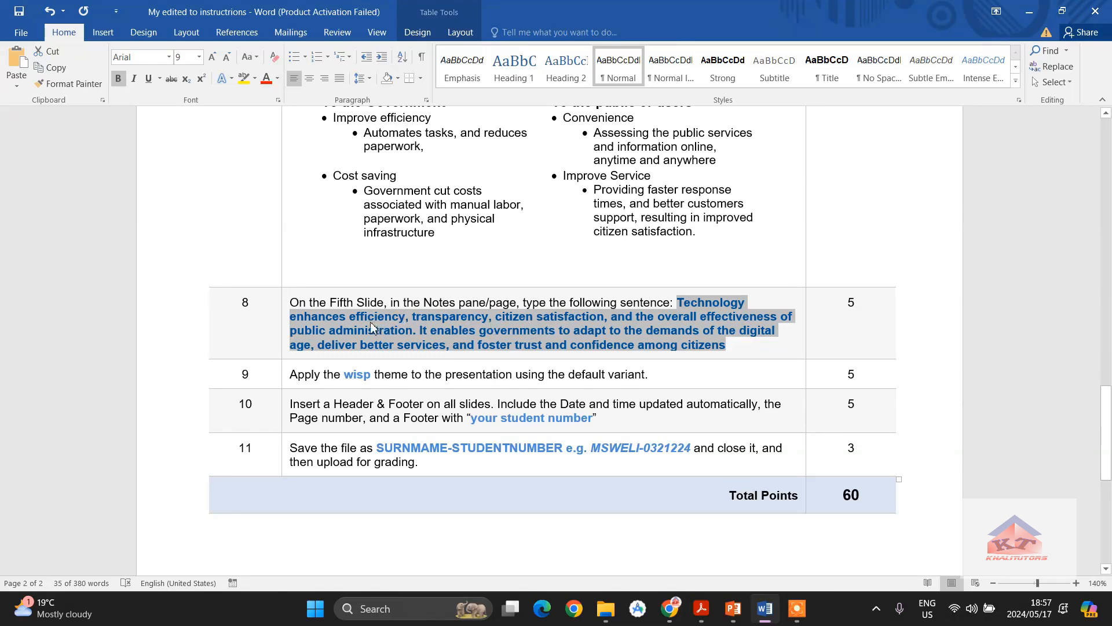
pyautogui.click(369, 316)
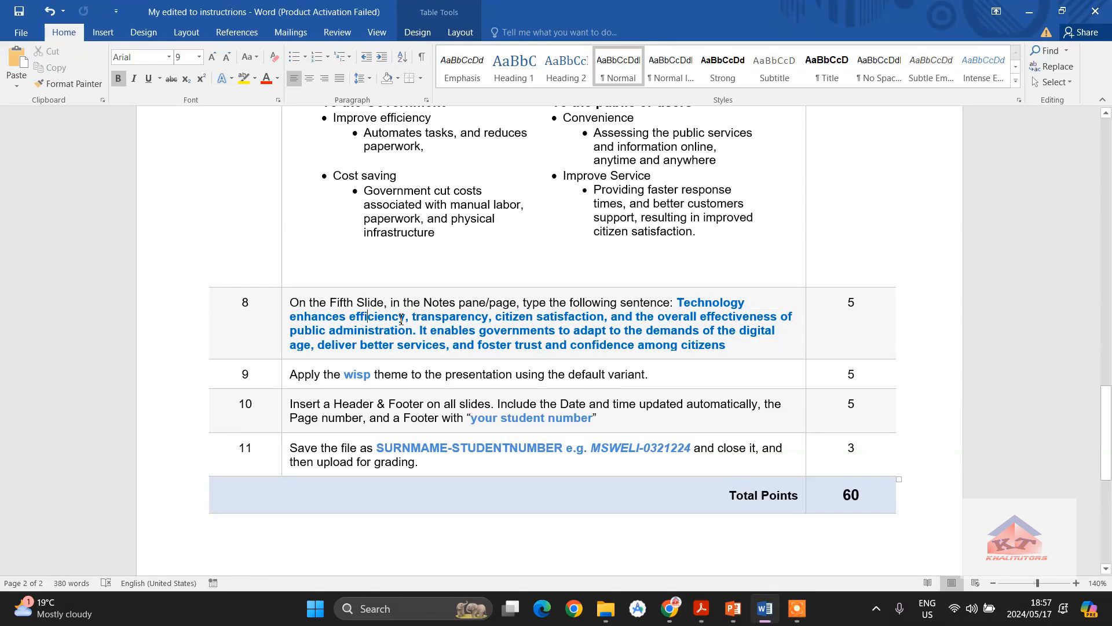
pyautogui.moveTo(512, 316)
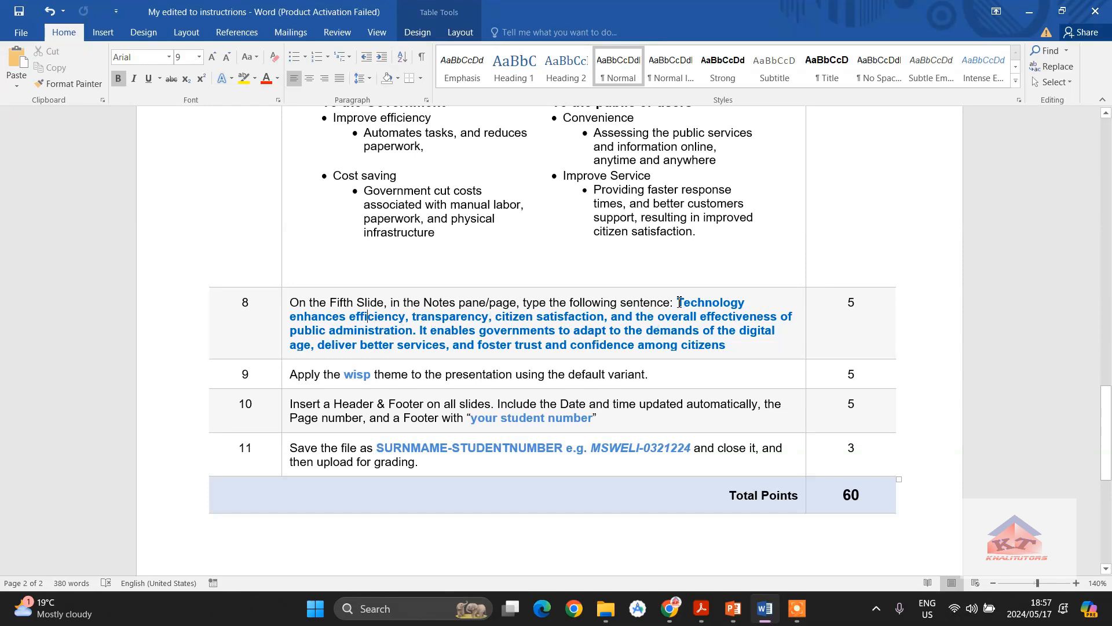
pyautogui.moveTo(677, 302); pyautogui.dragTo(725, 345)
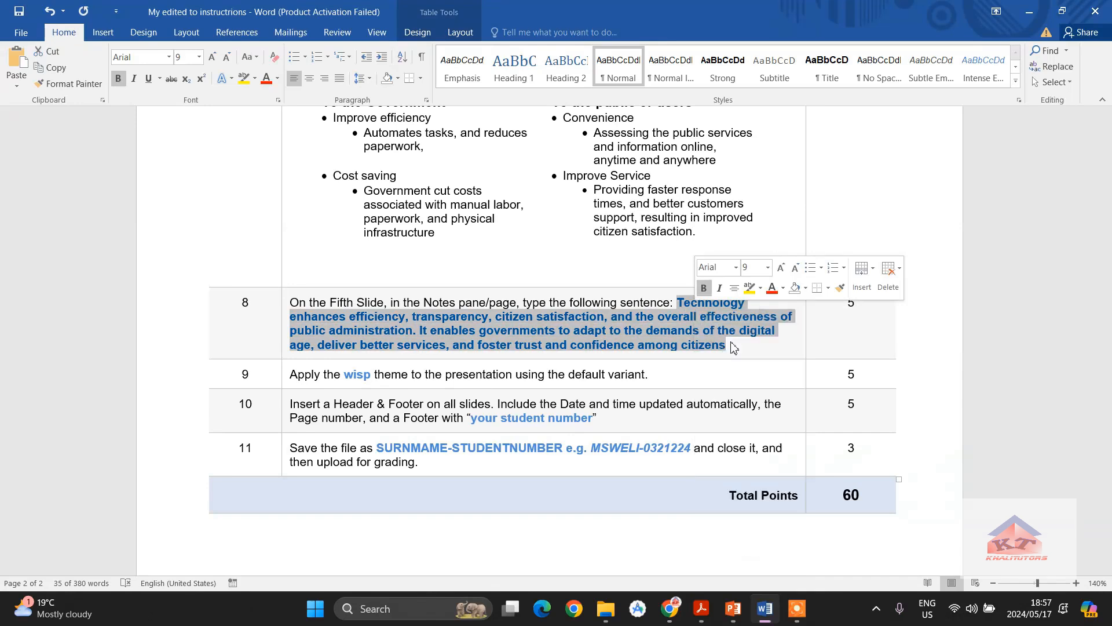
# - Place the 'Technology enhances efficiency' sentence in the speaker notes of slide 5, Conclusion
pyautogui.click(733, 608)
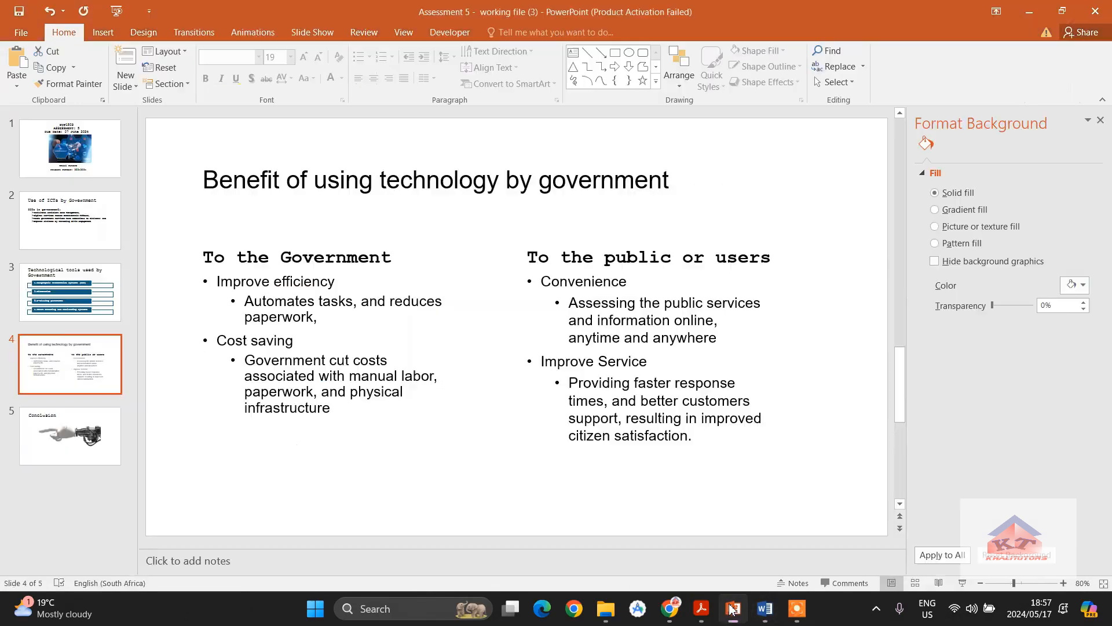
pyautogui.moveTo(22, 332)
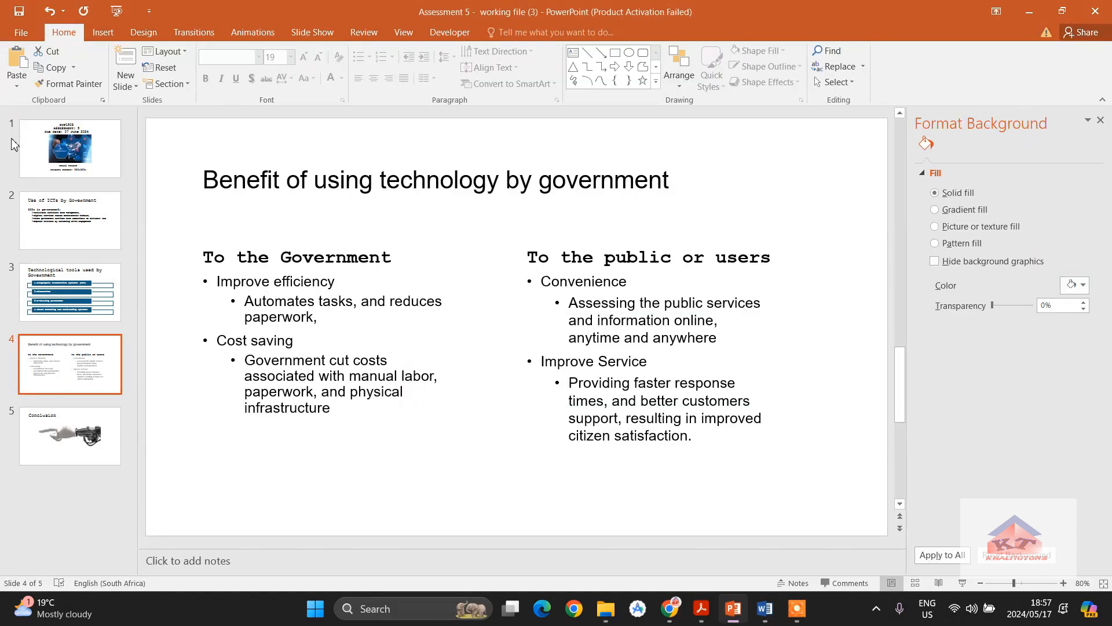
pyautogui.moveTo(15, 304)
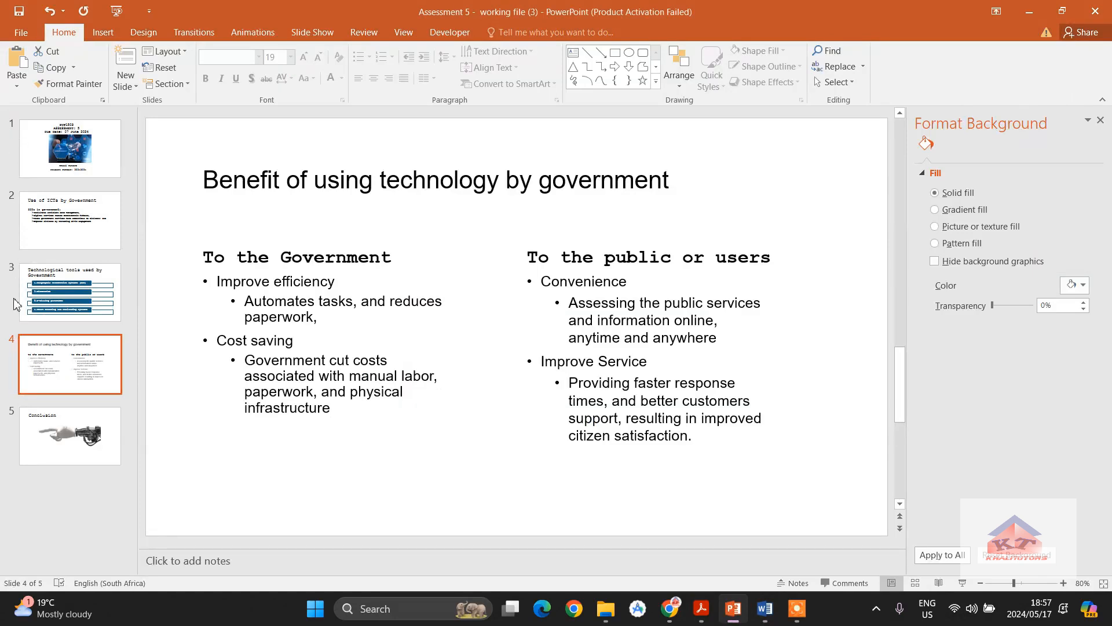
pyautogui.click(70, 435)
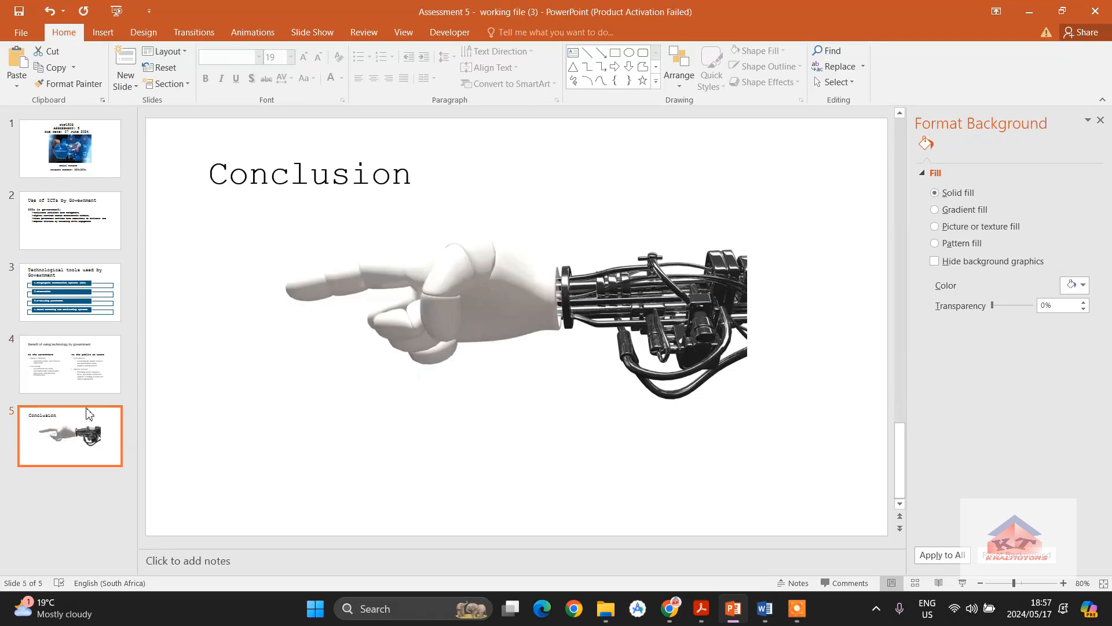
pyautogui.moveTo(207, 560)
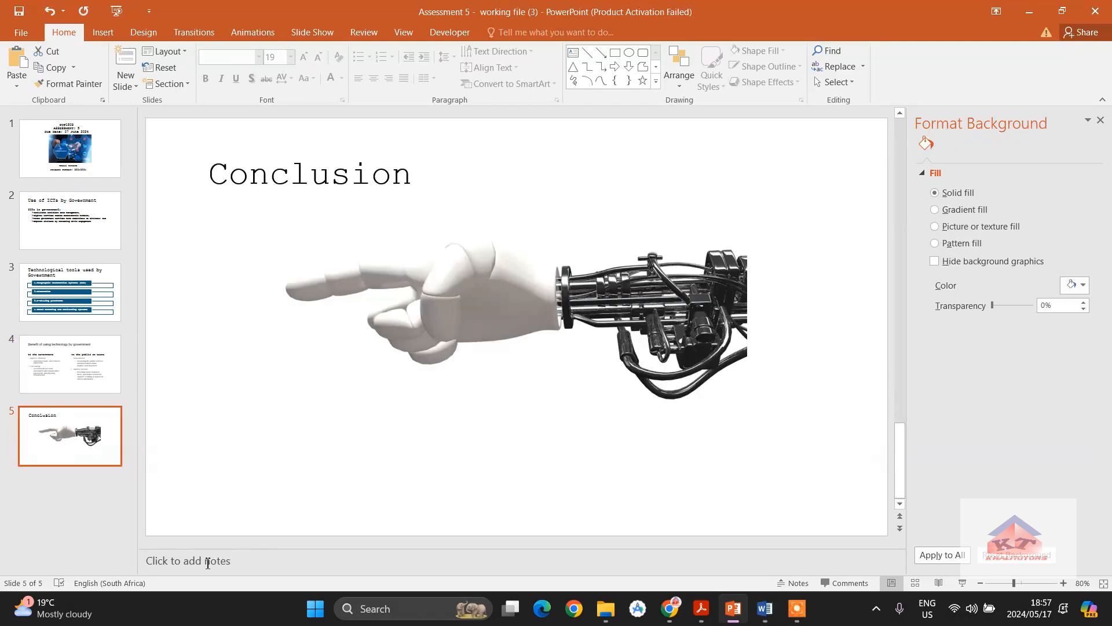
pyautogui.click(209, 561)
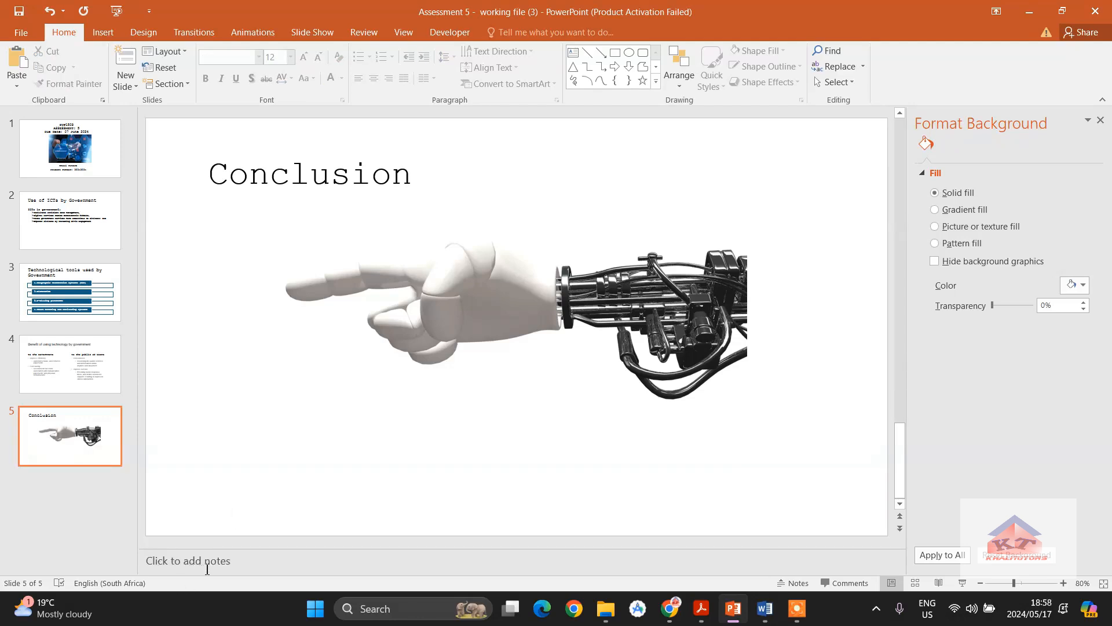
pyautogui.click(207, 561)
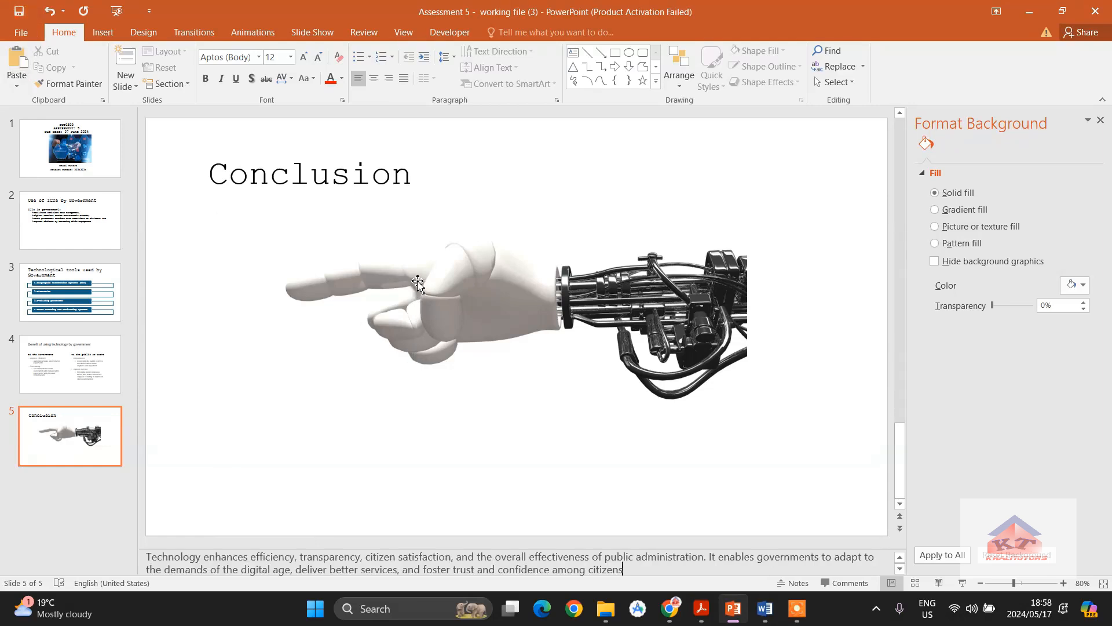
pyautogui.moveTo(472, 347)
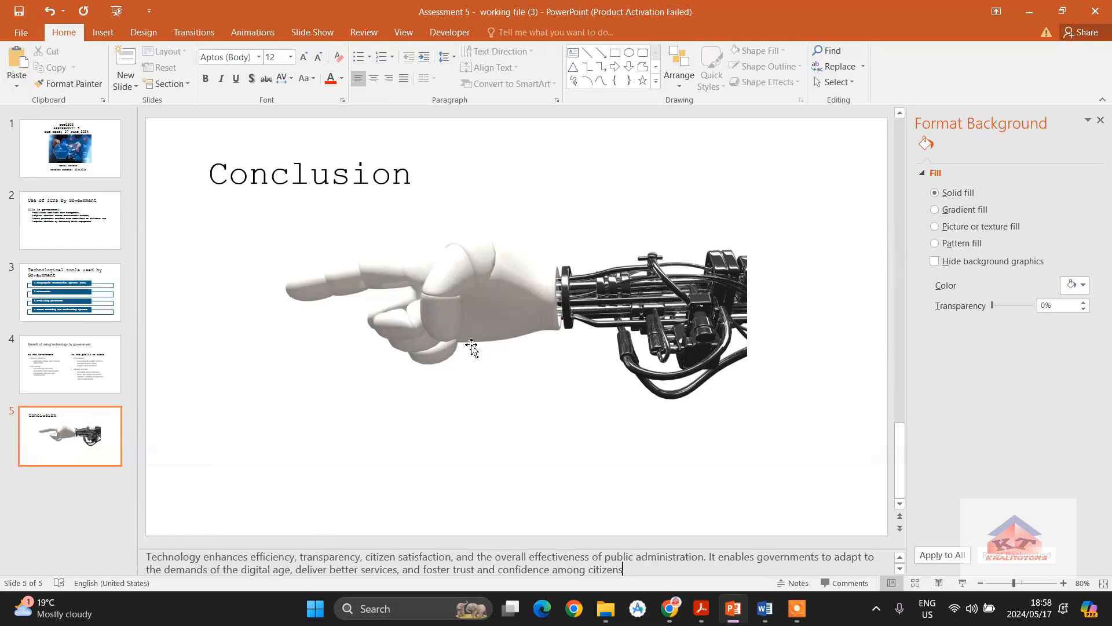
pyautogui.moveTo(765, 595)
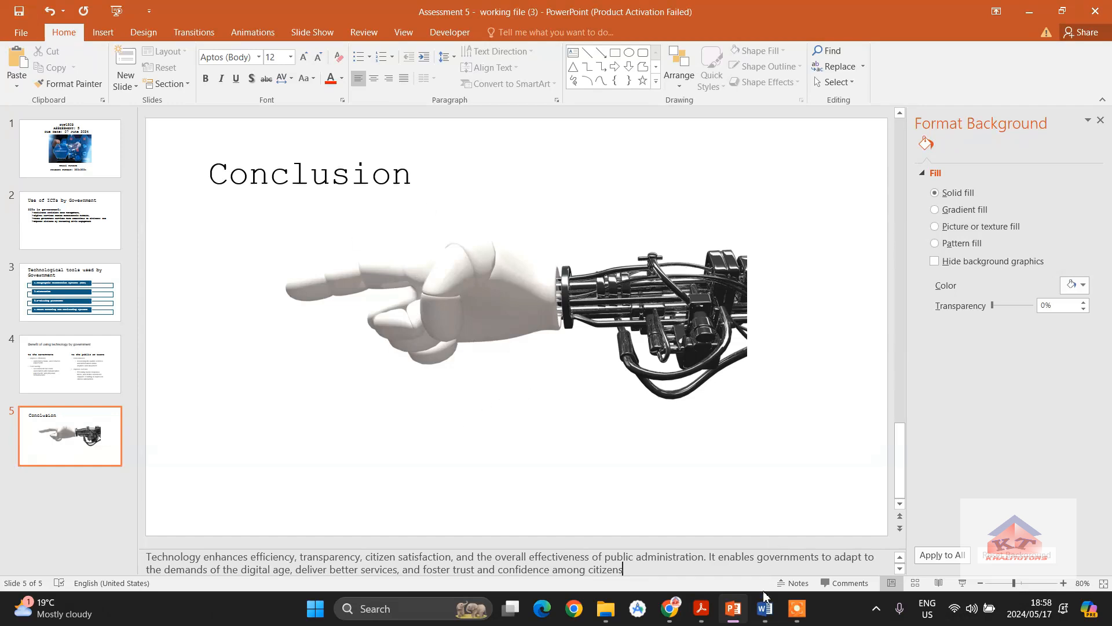
pyautogui.moveTo(764, 608)
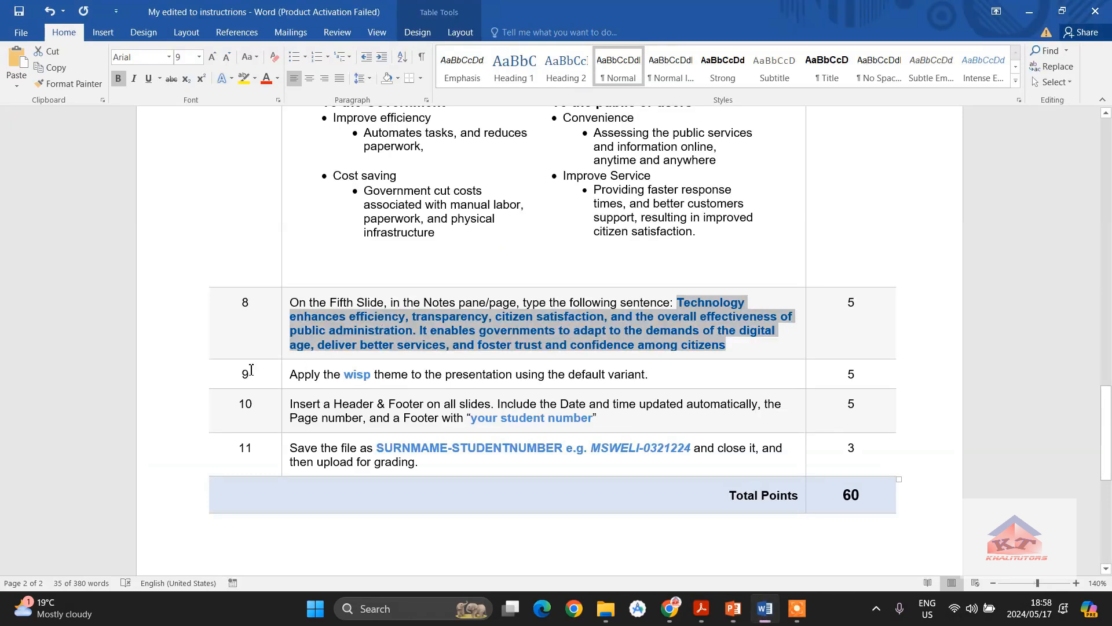
pyautogui.moveTo(440, 354)
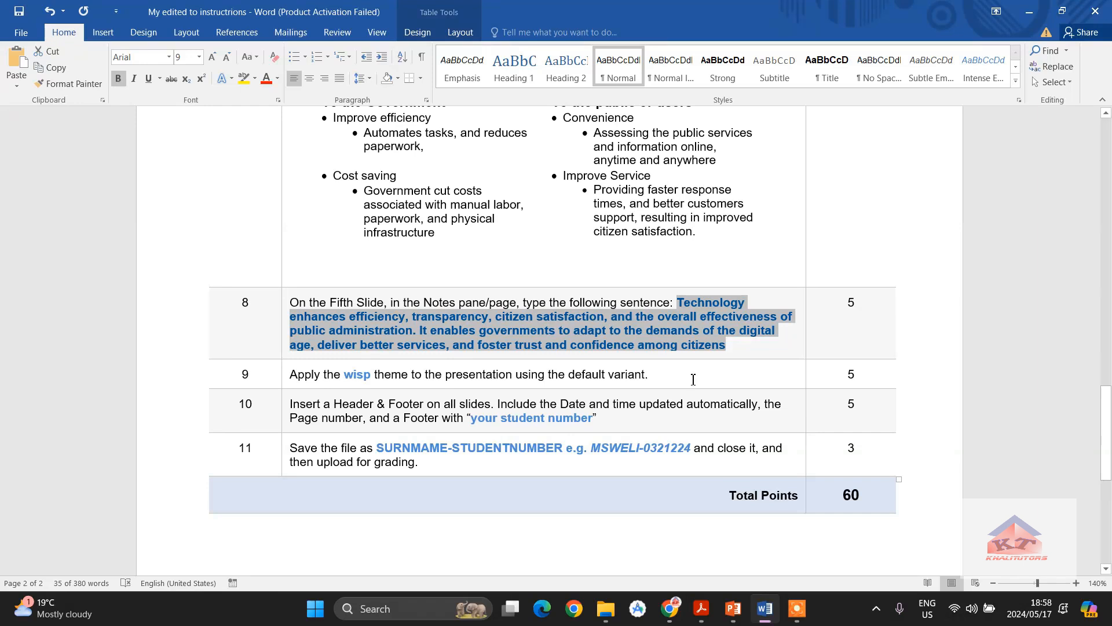
pyautogui.moveTo(666, 383)
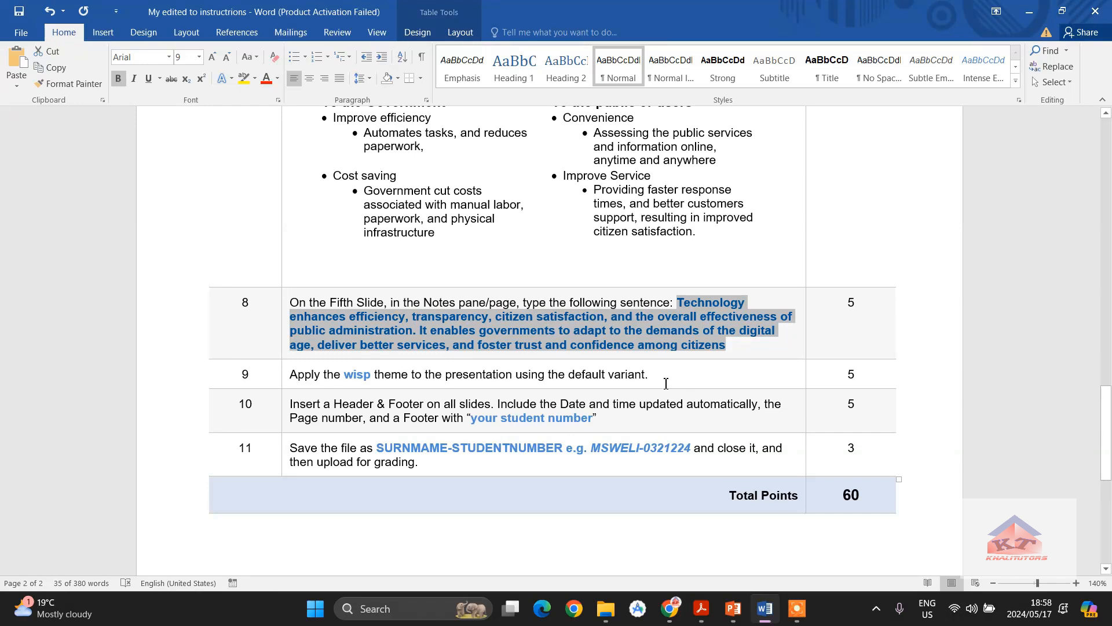
pyautogui.moveTo(564, 377)
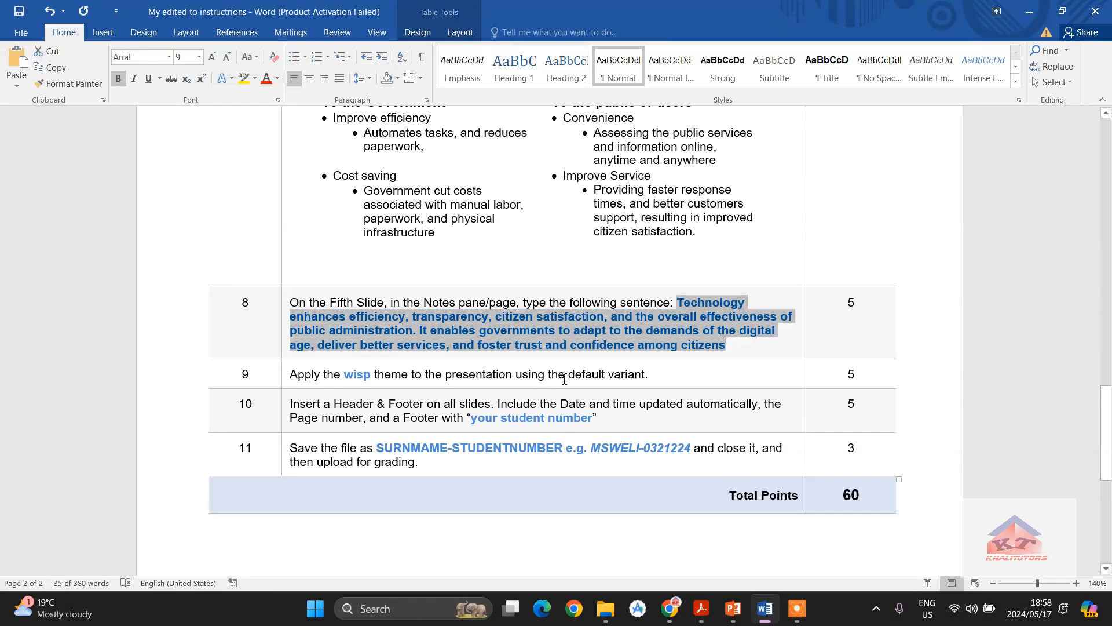
pyautogui.moveTo(698, 392)
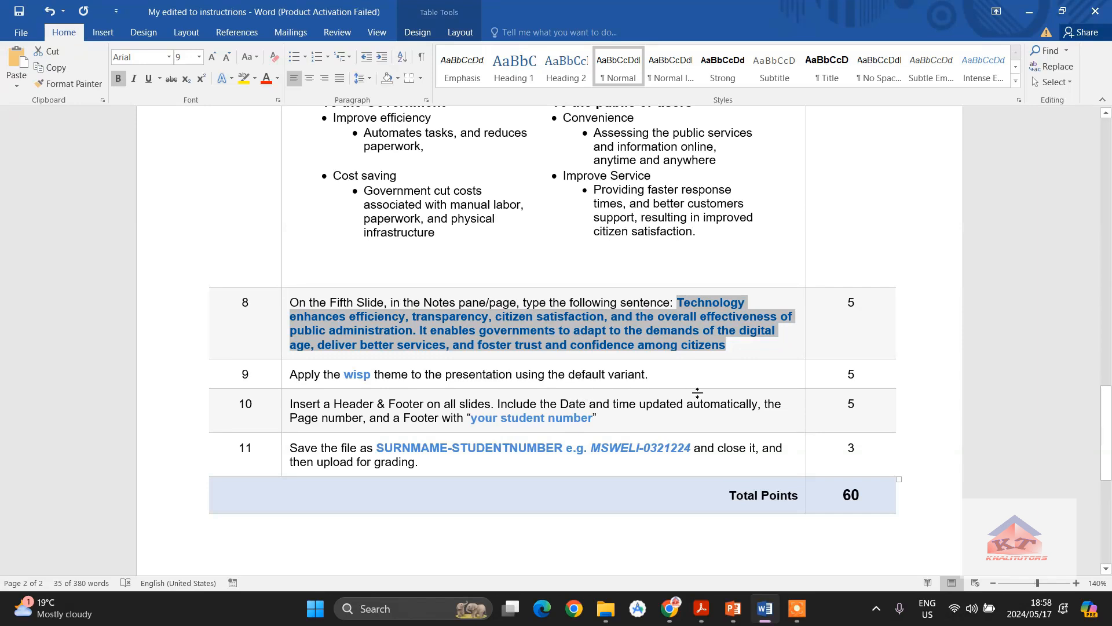
pyautogui.moveTo(687, 377)
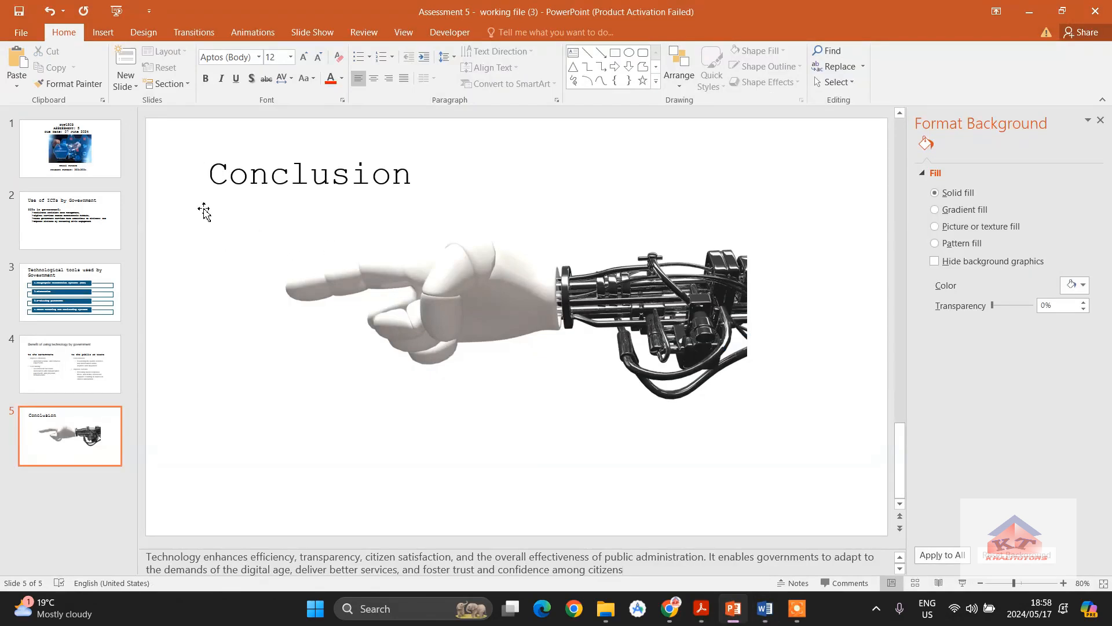
# - Expand the full Themes gallery from the Design options
pyautogui.click(143, 31)
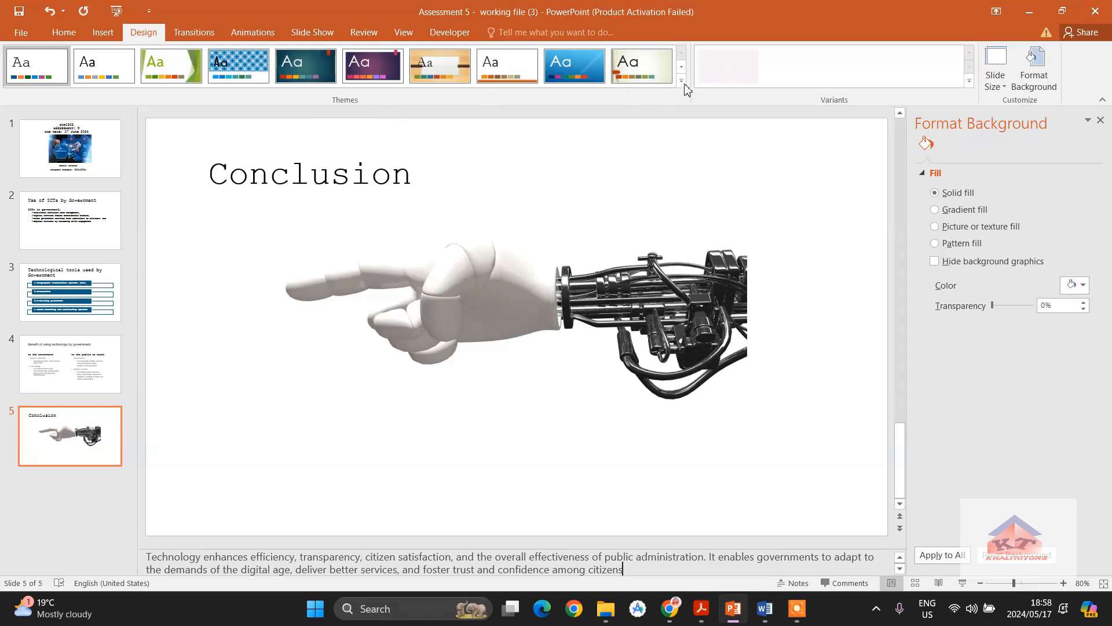
pyautogui.click(682, 81)
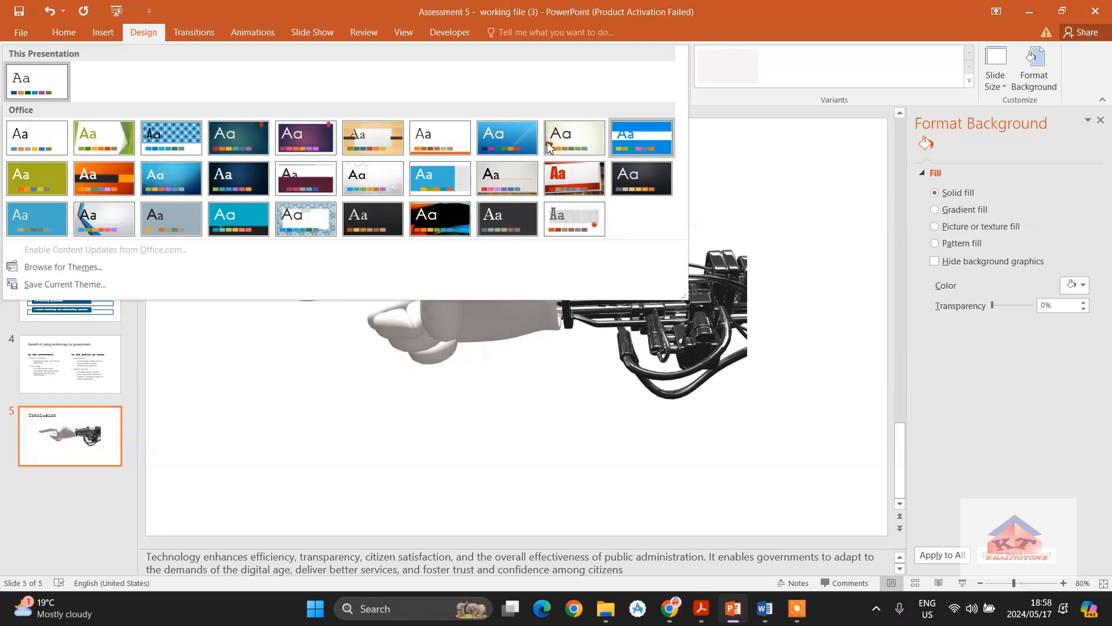
pyautogui.moveTo(57, 141)
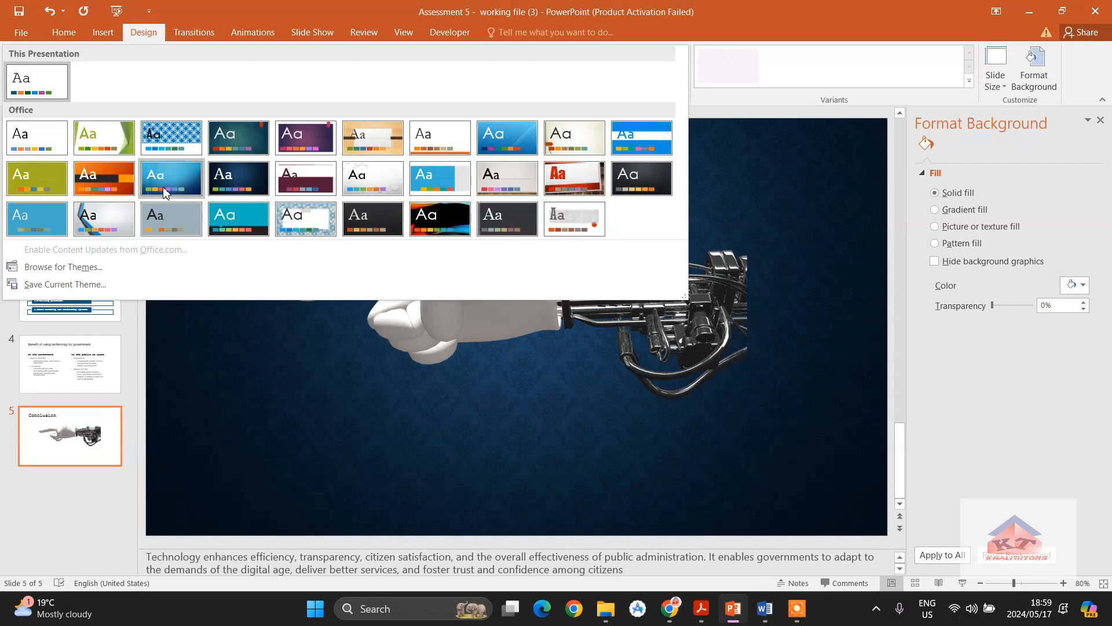
# - Preview theme thumbnails in the gallery, heading for the Wisp theme
pyautogui.click(104, 179)
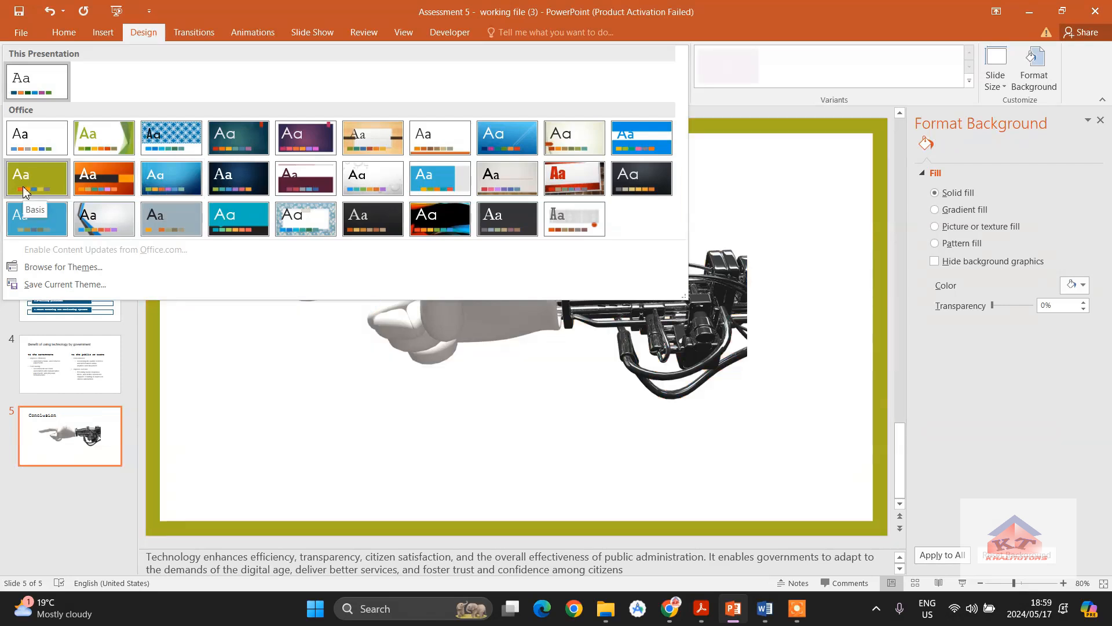
pyautogui.moveTo(30, 215)
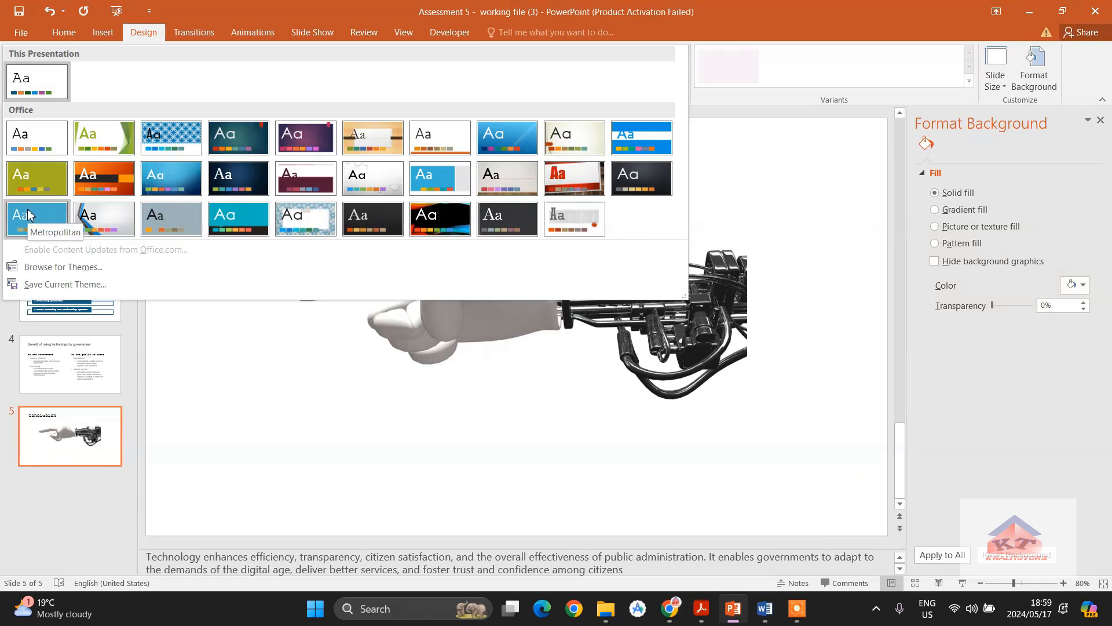
pyautogui.moveTo(91, 218)
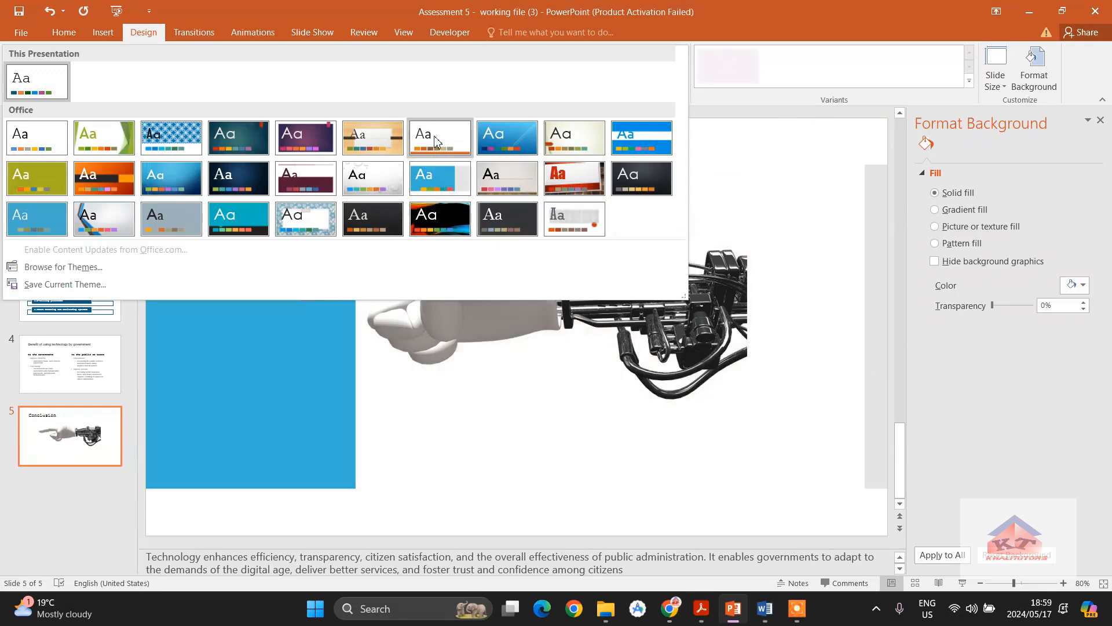
pyautogui.moveTo(437, 140)
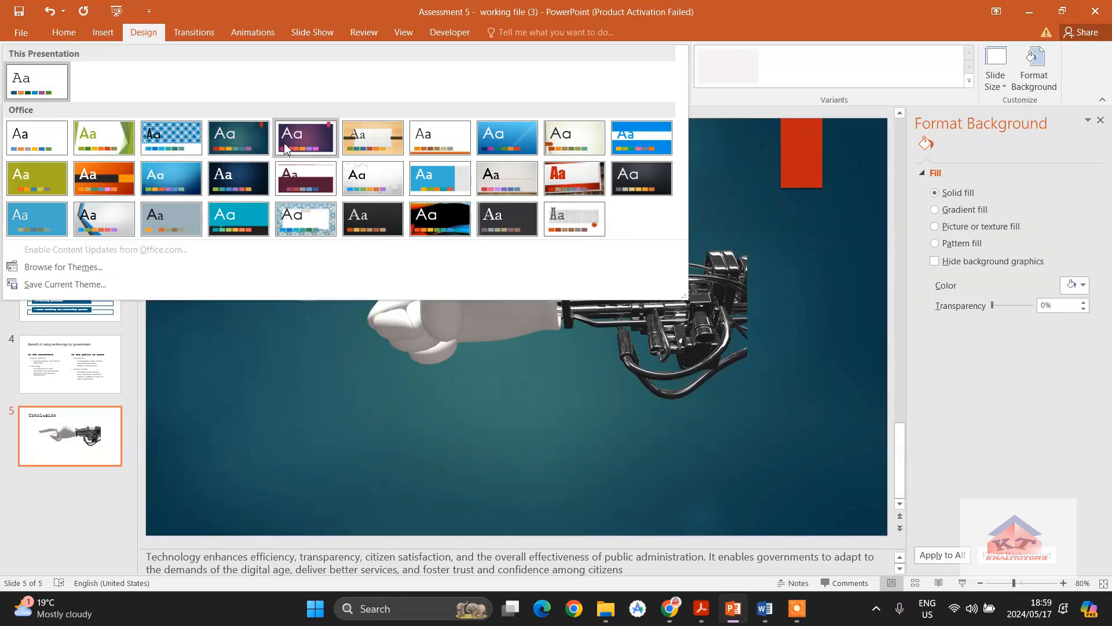
pyautogui.click(373, 138)
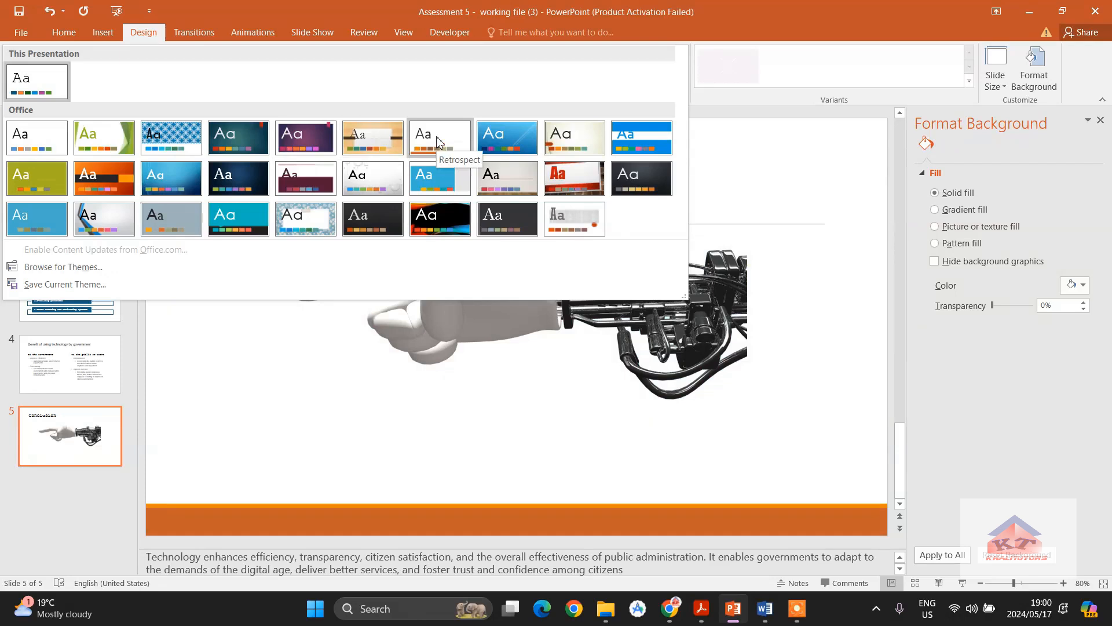
pyautogui.click(507, 138)
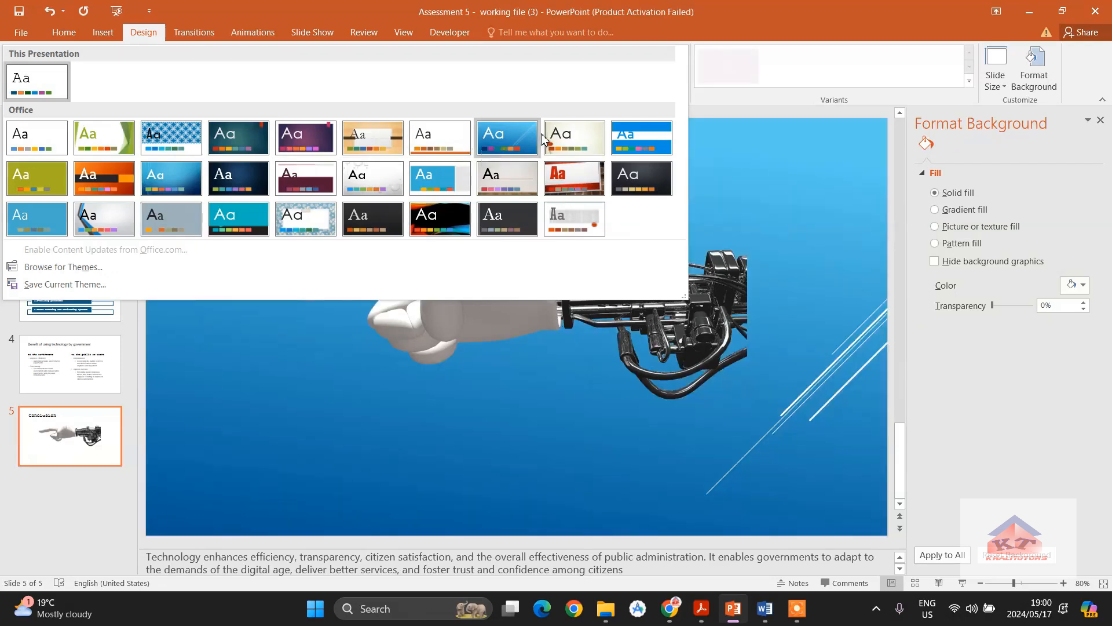
pyautogui.moveTo(566, 140)
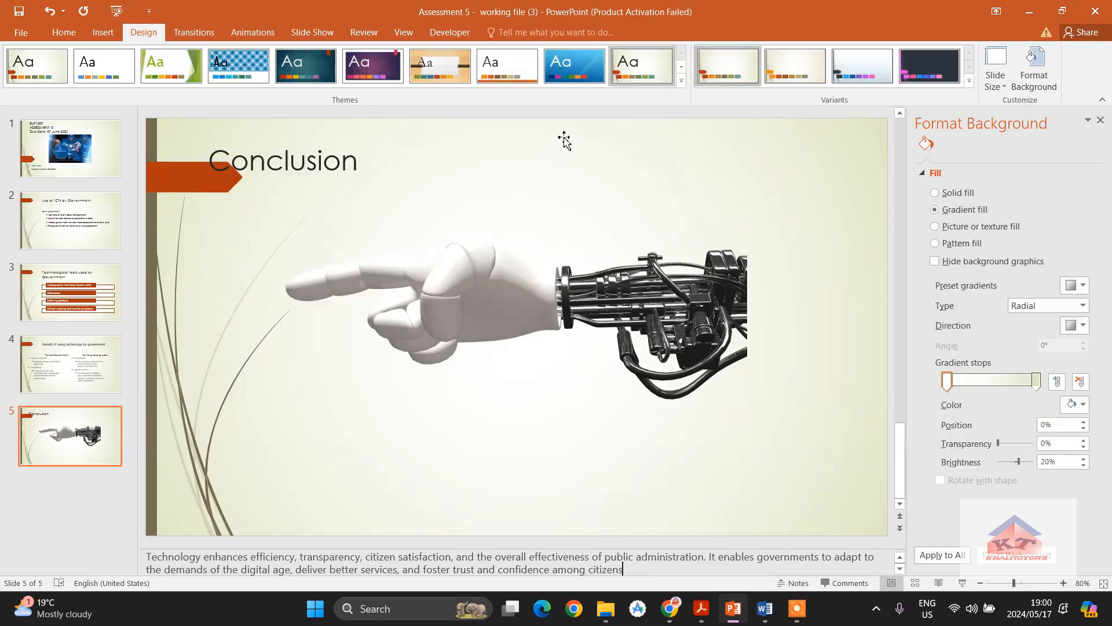
pyautogui.moveTo(103, 127)
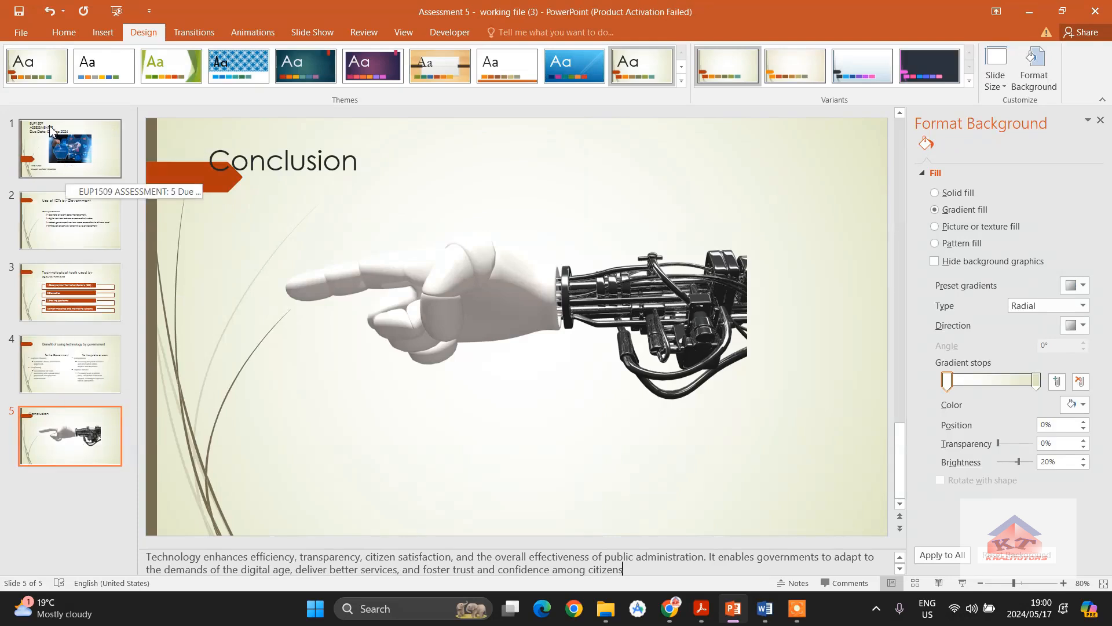
pyautogui.moveTo(93, 103)
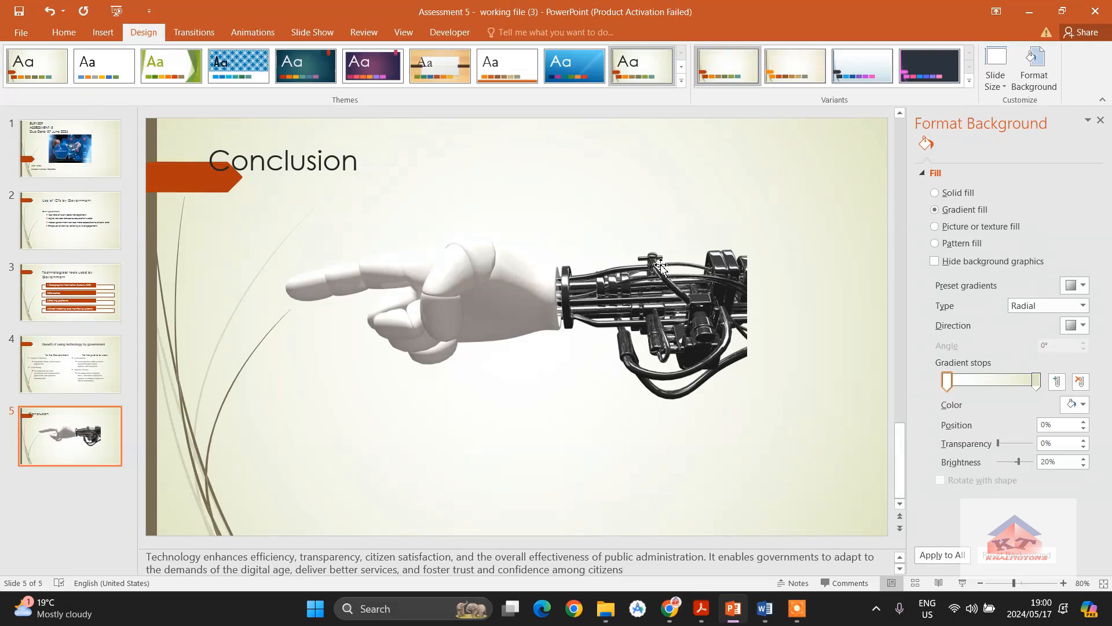
# - Return to the Word assignment instructions showing steps 8 to 11
pyautogui.click(764, 608)
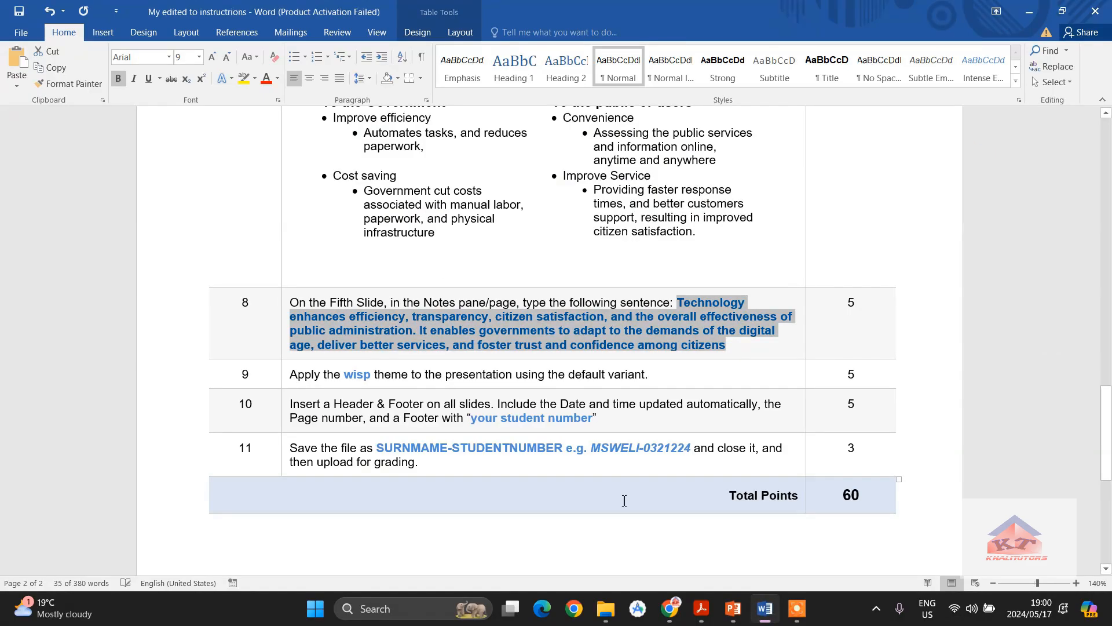
pyautogui.moveTo(405, 406)
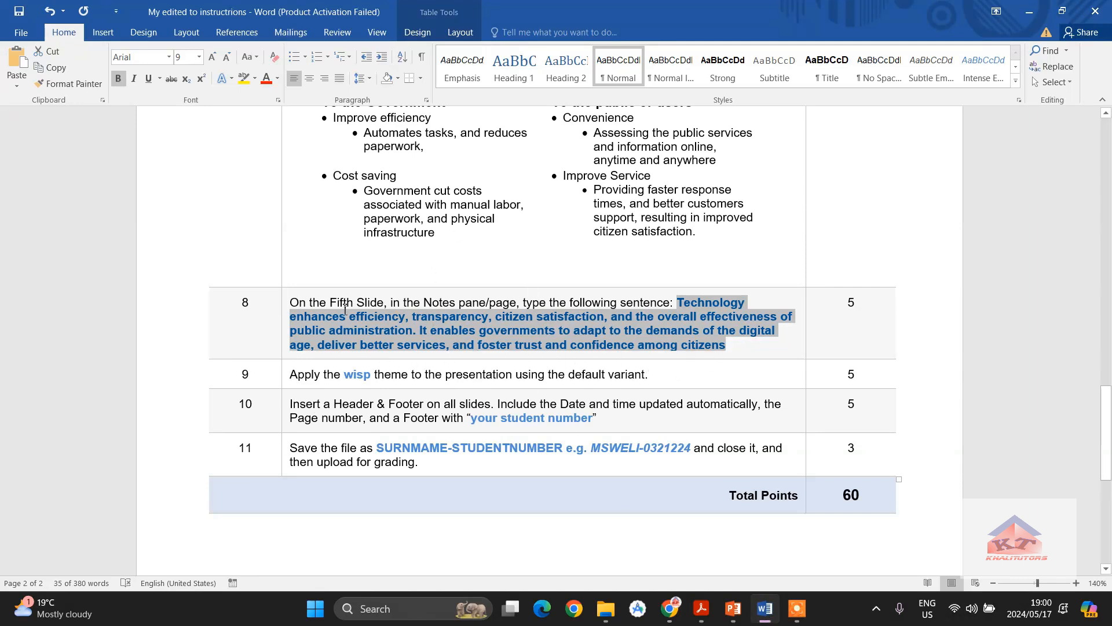
pyautogui.moveTo(371, 304)
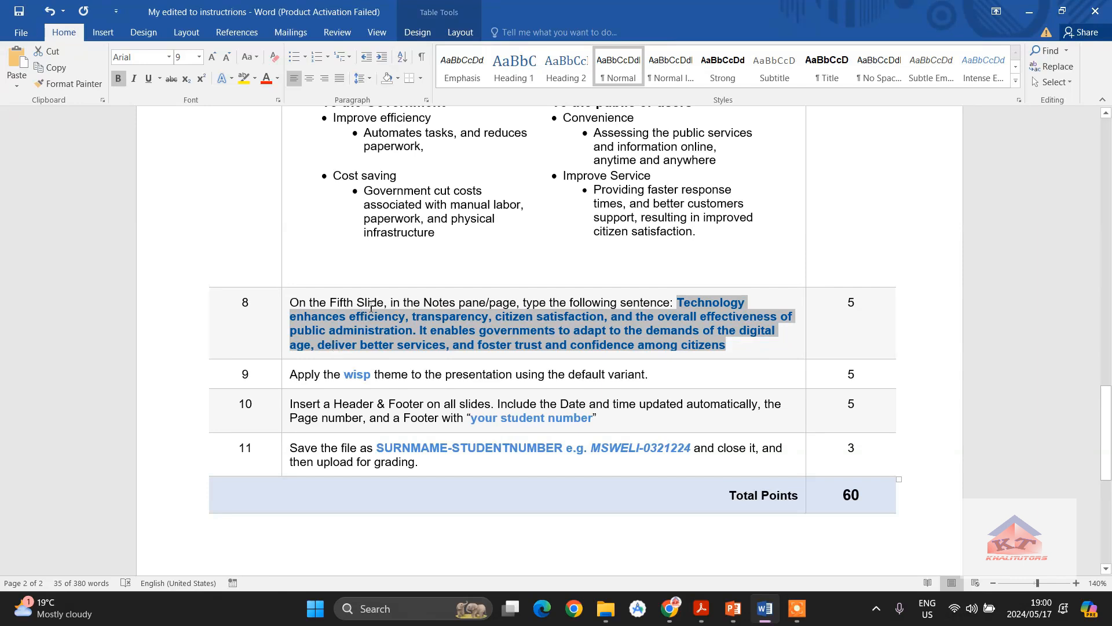